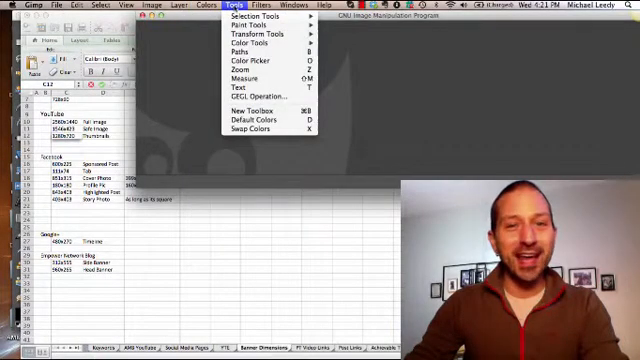
Open GIMP's File menu from the menu bar.
{"action": "left_click", "coordinate": [200, 6]}
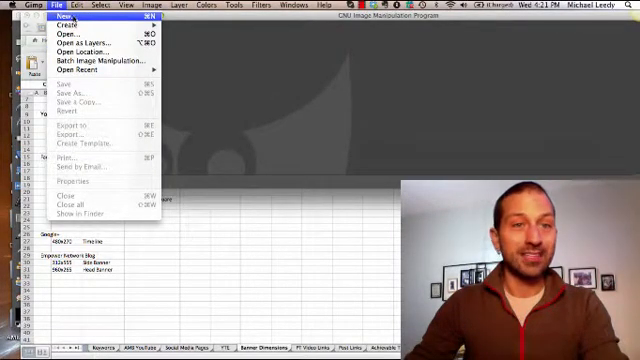
Start a new image and enter a width of 1280 for the 1280×720 canvas.
{"action": "left_click", "coordinate": [72, 18]}
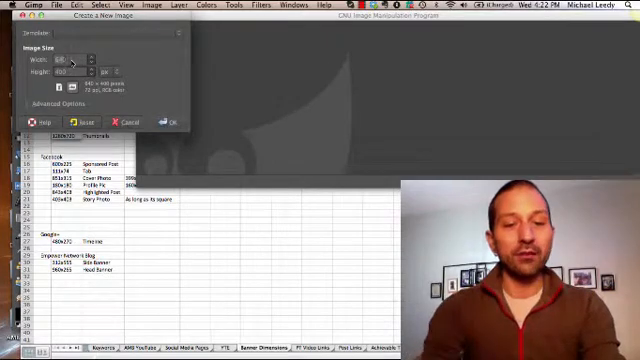
{"action": "type", "text": "1280"}
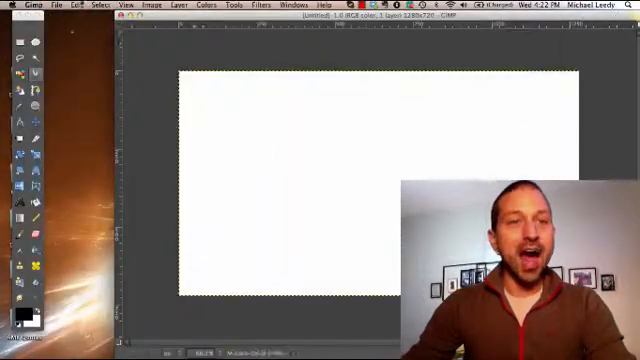
Use File > Save As and pick the destination folder for 'Template - YouTube Thumbnail'.
{"action": "left_click", "coordinate": [55, 6]}
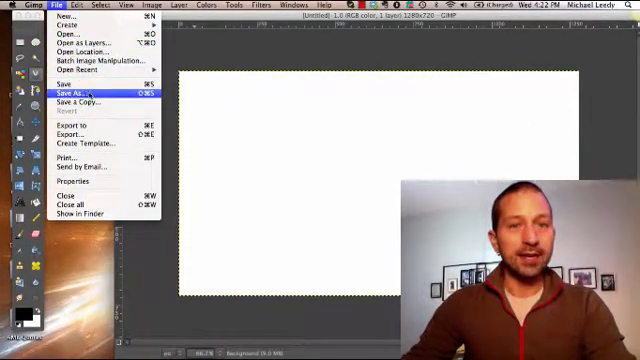
{"action": "left_click", "coordinate": [68, 93]}
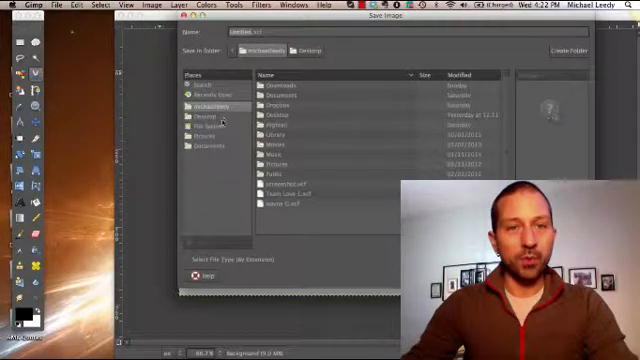
{"action": "left_click", "coordinate": [204, 117]}
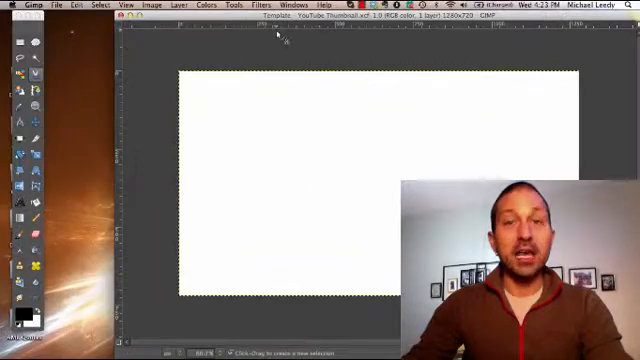
Start File > Open as Layers and browse the Desktop folders into the images folder.
{"action": "left_click", "coordinate": [56, 6]}
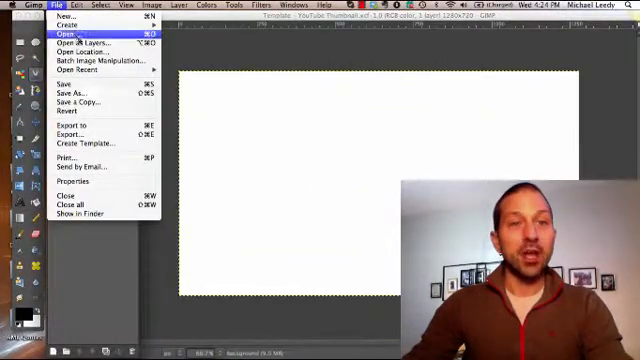
{"action": "mouse_move", "coordinate": [80, 42]}
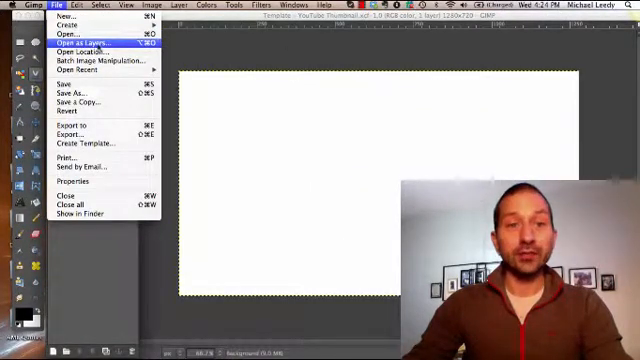
{"action": "left_click", "coordinate": [69, 34]}
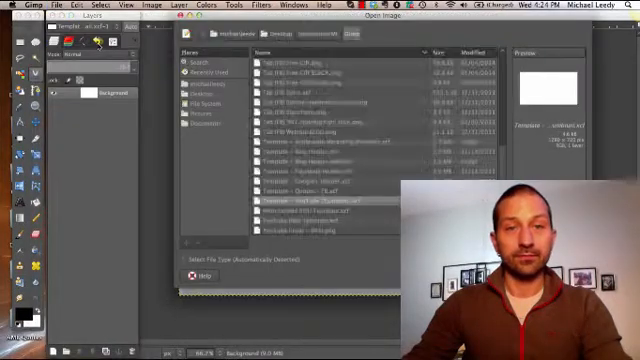
{"action": "double_click", "coordinate": [295, 100]}
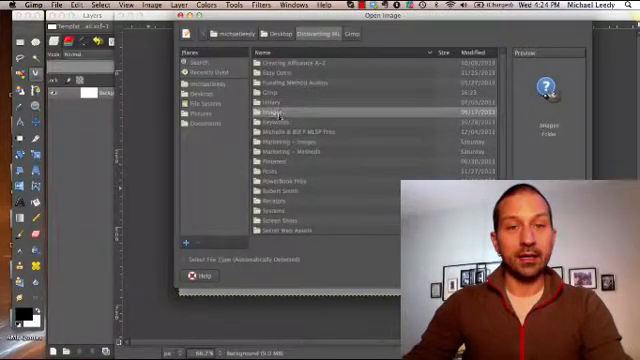
{"action": "double_click", "coordinate": [290, 112]}
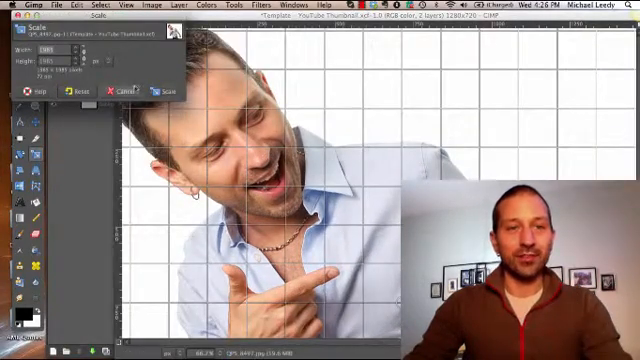
Apply Scale Layer to shrink the presenter photo to fit the canvas.
{"action": "left_click", "coordinate": [157, 88]}
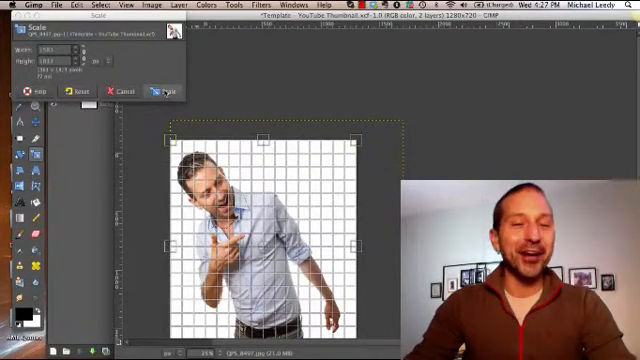
{"action": "left_click", "coordinate": [161, 89]}
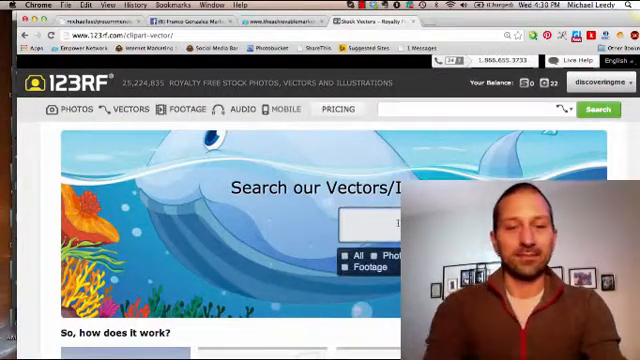
Search 123RF vectors for 'signs' and scroll through the results.
{"action": "type", "text": "si"}
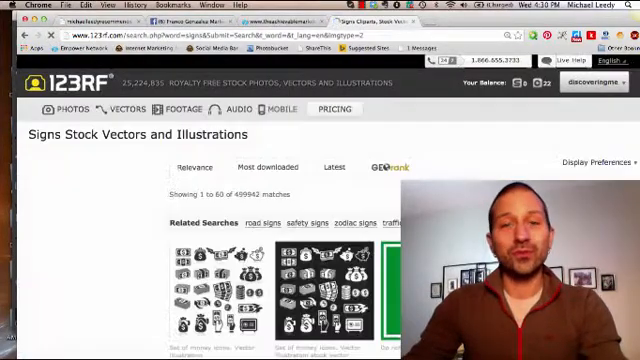
{"action": "scroll", "scroll_direction": "down", "scroll_amount": 3}
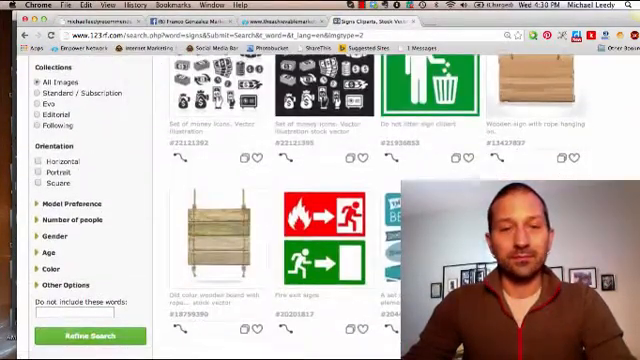
{"action": "scroll", "scroll_direction": "down", "scroll_amount": 3}
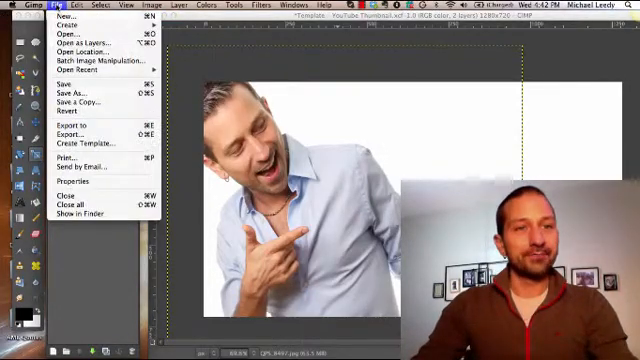
{"action": "mouse_move", "coordinate": [75, 44]}
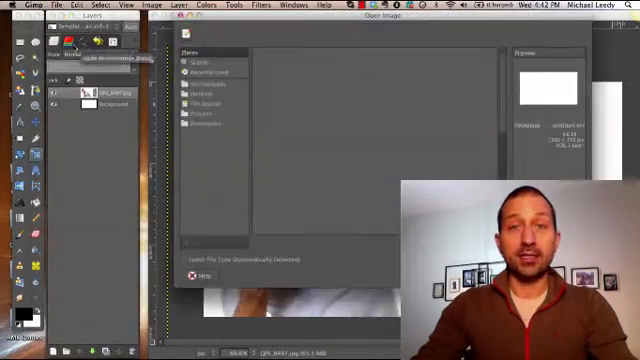
Browse to the downloaded wooden sign image to open it as a layer.
{"action": "left_click", "coordinate": [196, 90]}
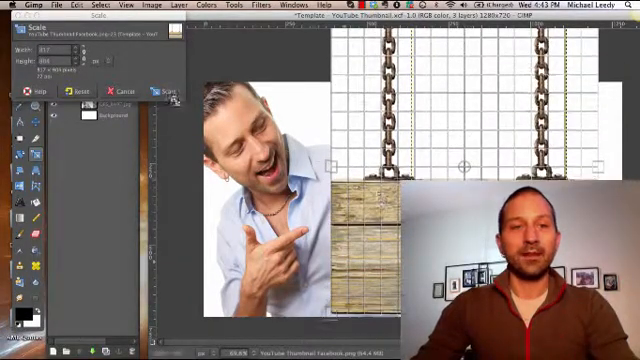
Apply the new size to the wooden sign layer and bring up the File menu.
{"action": "left_click", "coordinate": [163, 91]}
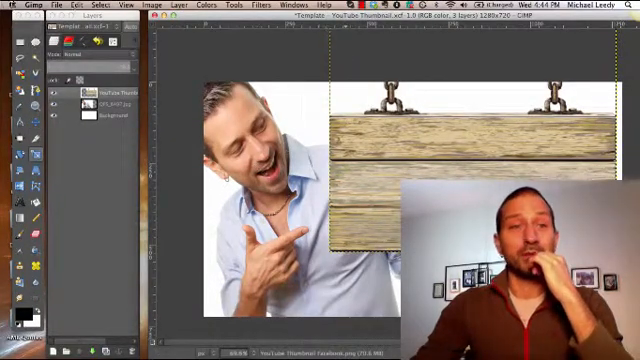
{"action": "left_click", "coordinate": [45, 6]}
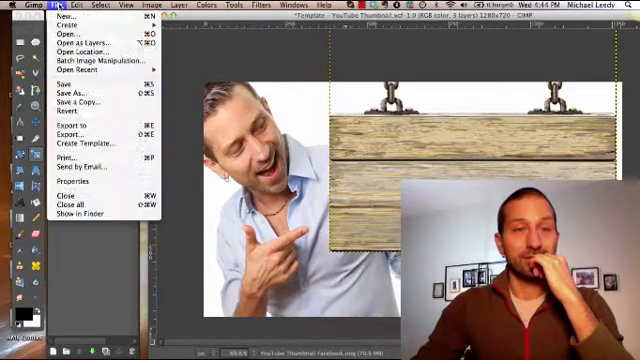
{"action": "mouse_move", "coordinate": [60, 96]}
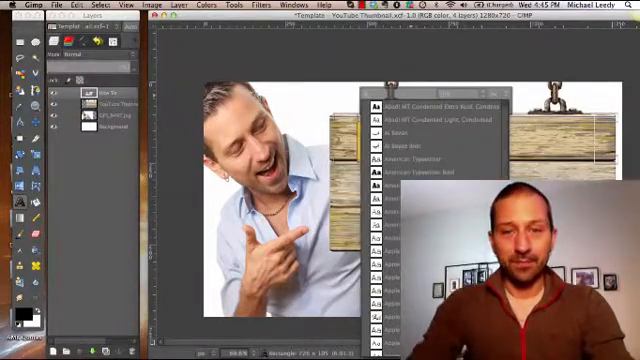
Scroll through the font list to pick a new typeface for the How To text.
{"action": "scroll", "scroll_direction": "down", "scroll_amount": 3}
{"action": "type", "text": "Y"}
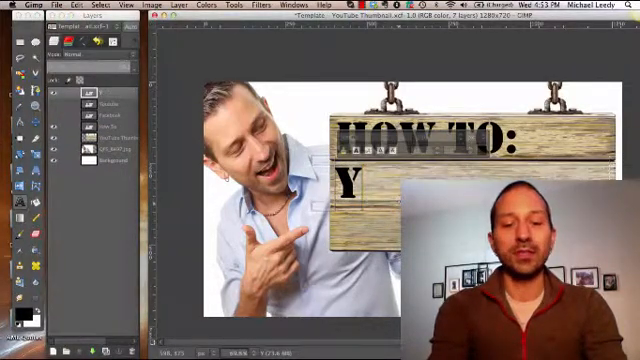
Type 'GIMP' as a new text layer below 'HOW TO:' on the sign.
{"action": "type", "text": "GIMP"}
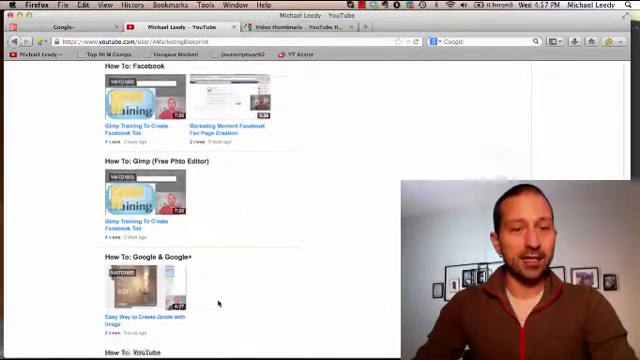
{"action": "scroll", "scroll_direction": "down", "scroll_amount": 3}
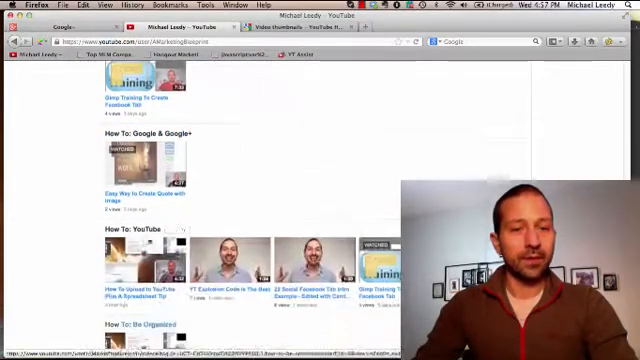
{"action": "scroll", "scroll_direction": "down", "scroll_amount": 3}
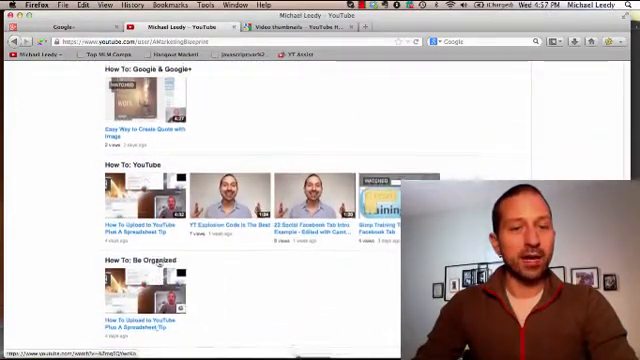
{"action": "scroll", "scroll_direction": "down", "scroll_amount": 3}
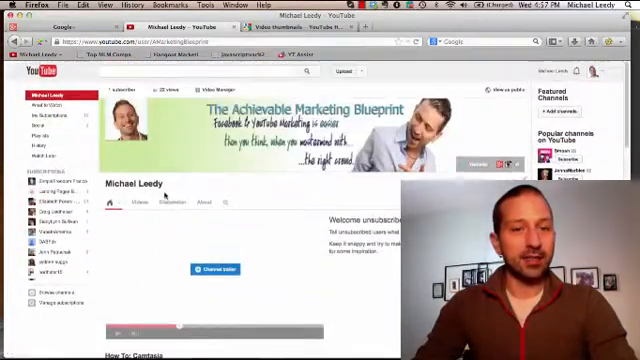
{"action": "scroll", "scroll_direction": "down", "scroll_amount": 3}
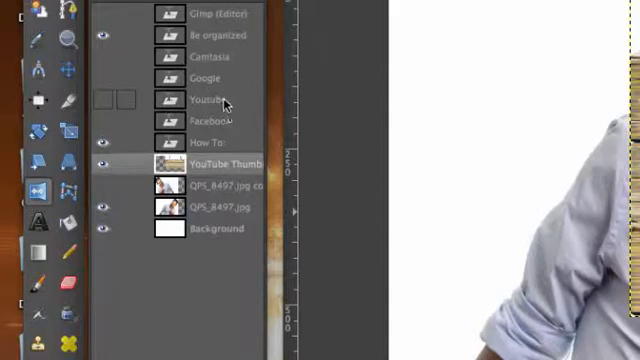
Show the Camtasia topic text, link it with How To, and duplicate the wooden sign.
{"action": "left_click", "coordinate": [208, 99]}
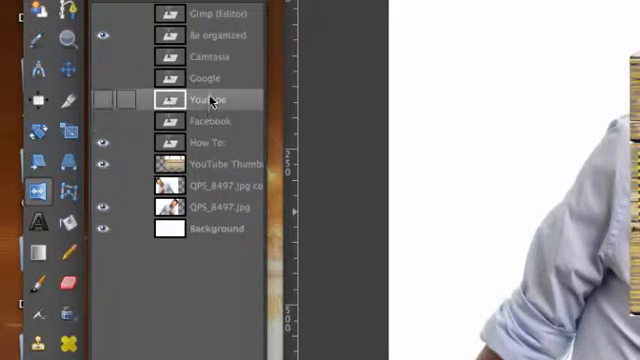
{"action": "left_click", "coordinate": [210, 56]}
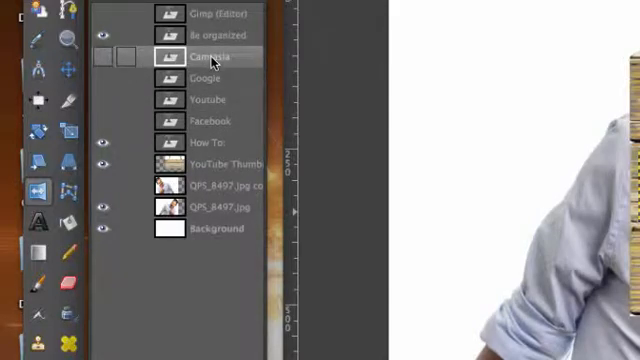
{"action": "left_click", "coordinate": [103, 56]}
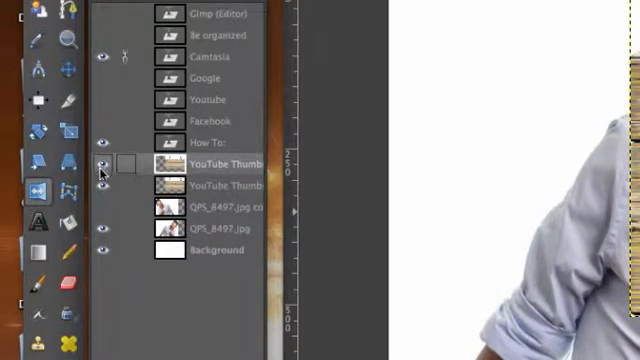
{"action": "left_click", "coordinate": [101, 164]}
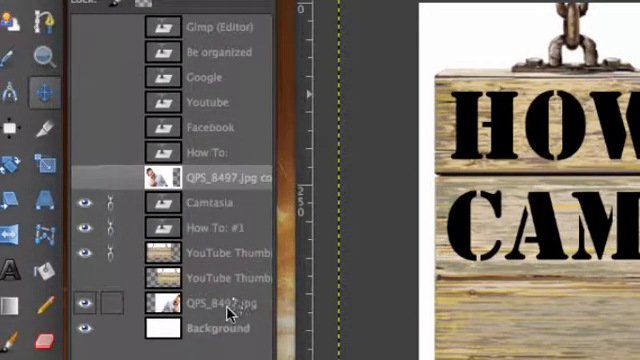
Switch on the Google topic text layer's visibility.
{"action": "left_click", "coordinate": [230, 277]}
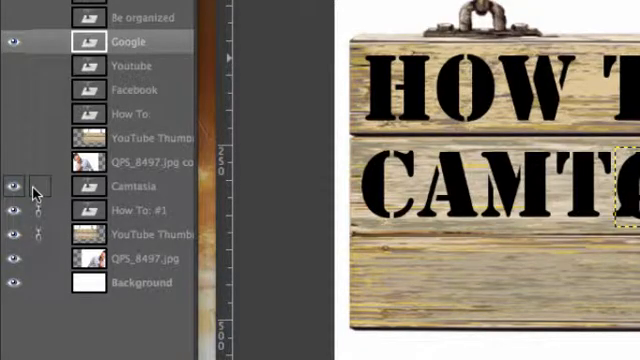
Hide the Camtasia and Be organized topic texts so the sign shows only 'HOW TO:'.
{"action": "left_click", "coordinate": [12, 186]}
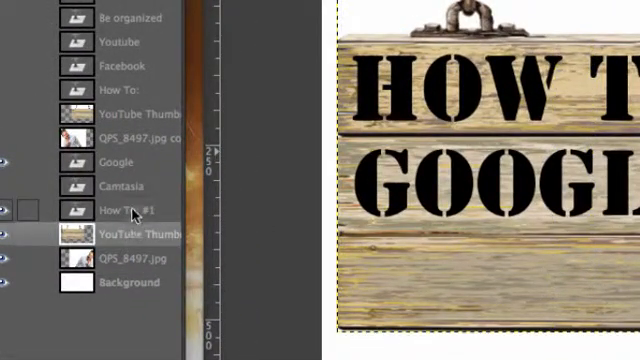
{"action": "left_click", "coordinate": [120, 135]}
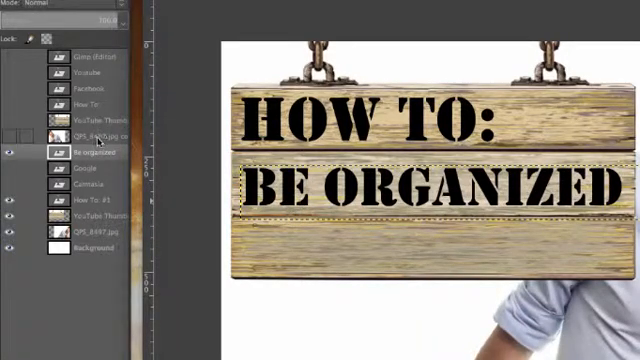
{"action": "left_click", "coordinate": [11, 155]}
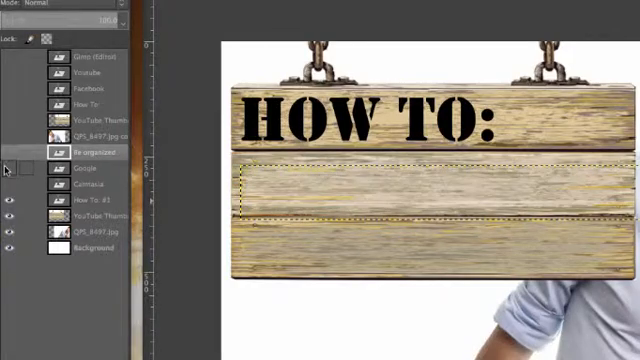